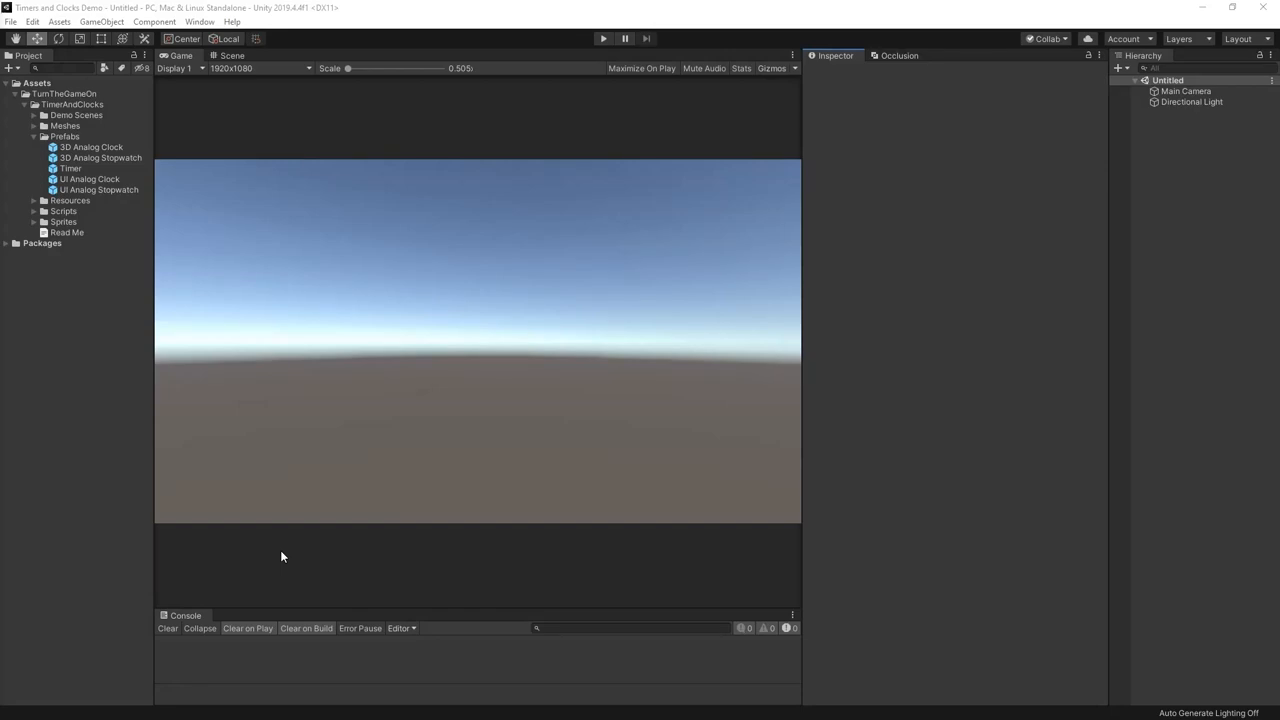
pyautogui.moveTo(224, 432)
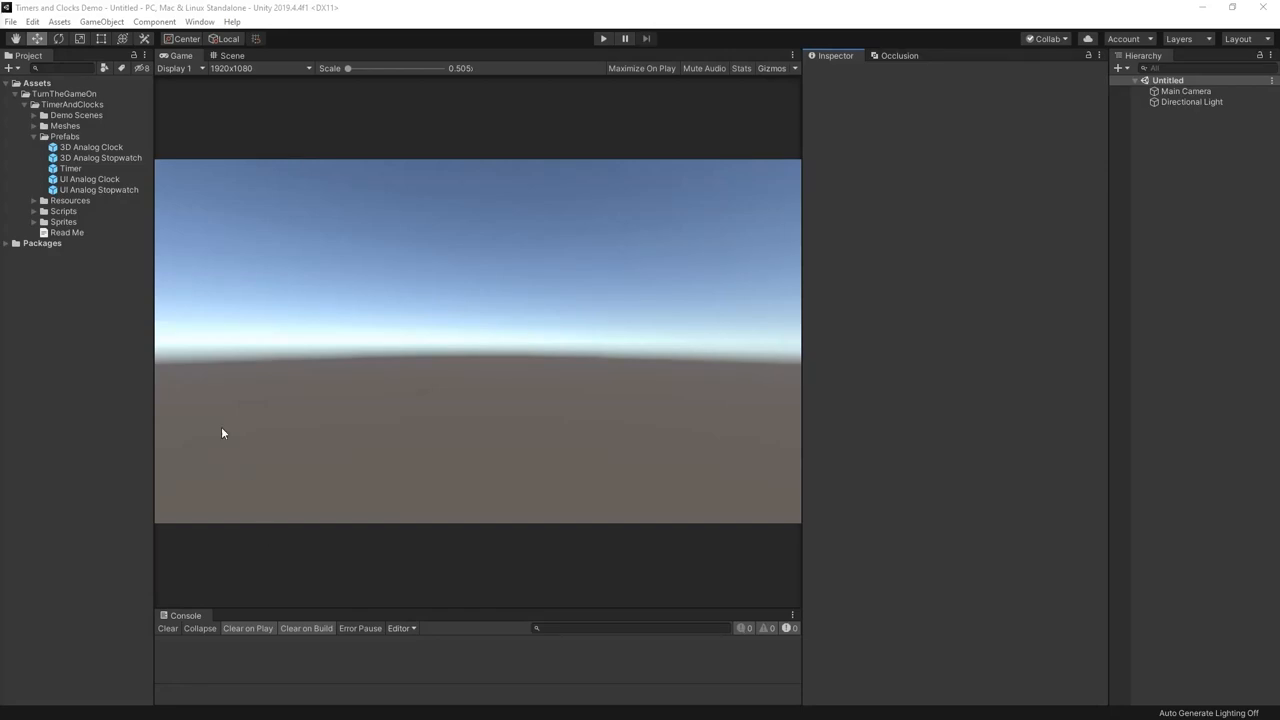
# - Bring the 3D Analog Stopwatch prefab into the scene from the Project window
pyautogui.click(100, 156)
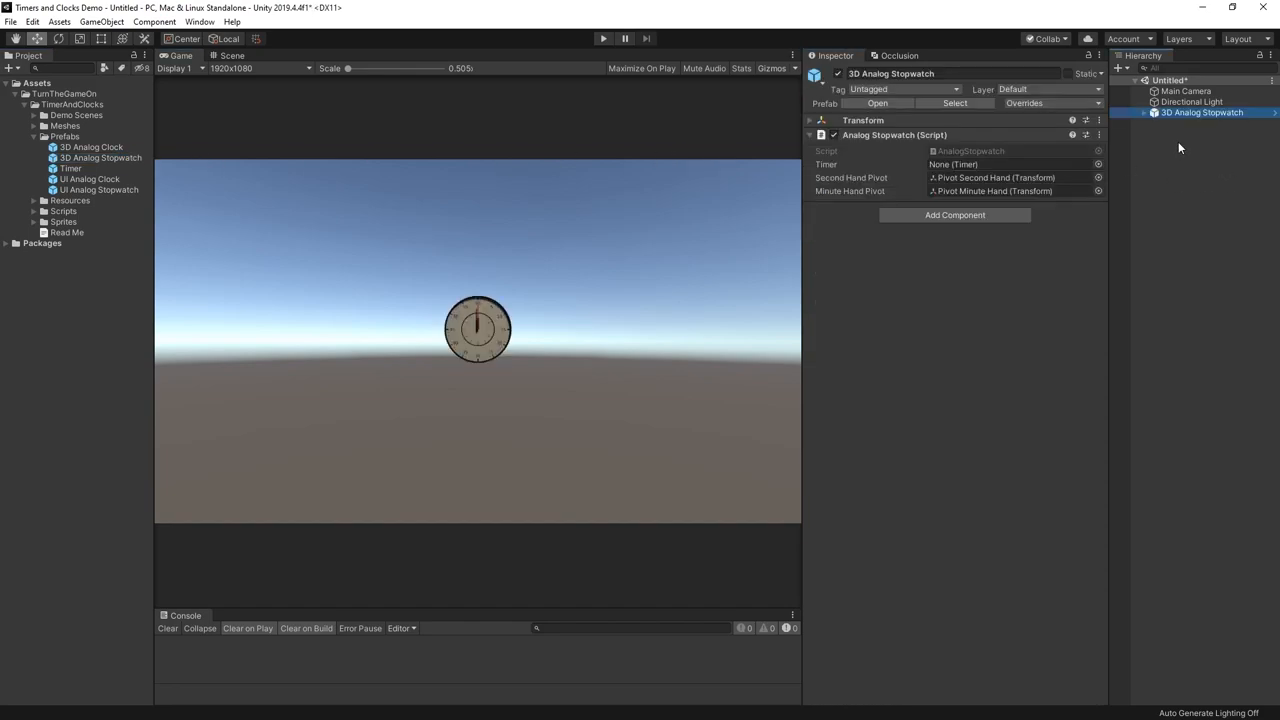
# - Create a UI Canvas and place the UI Analog Stopwatch prefab under it
pyautogui.rightClick(1200, 112)
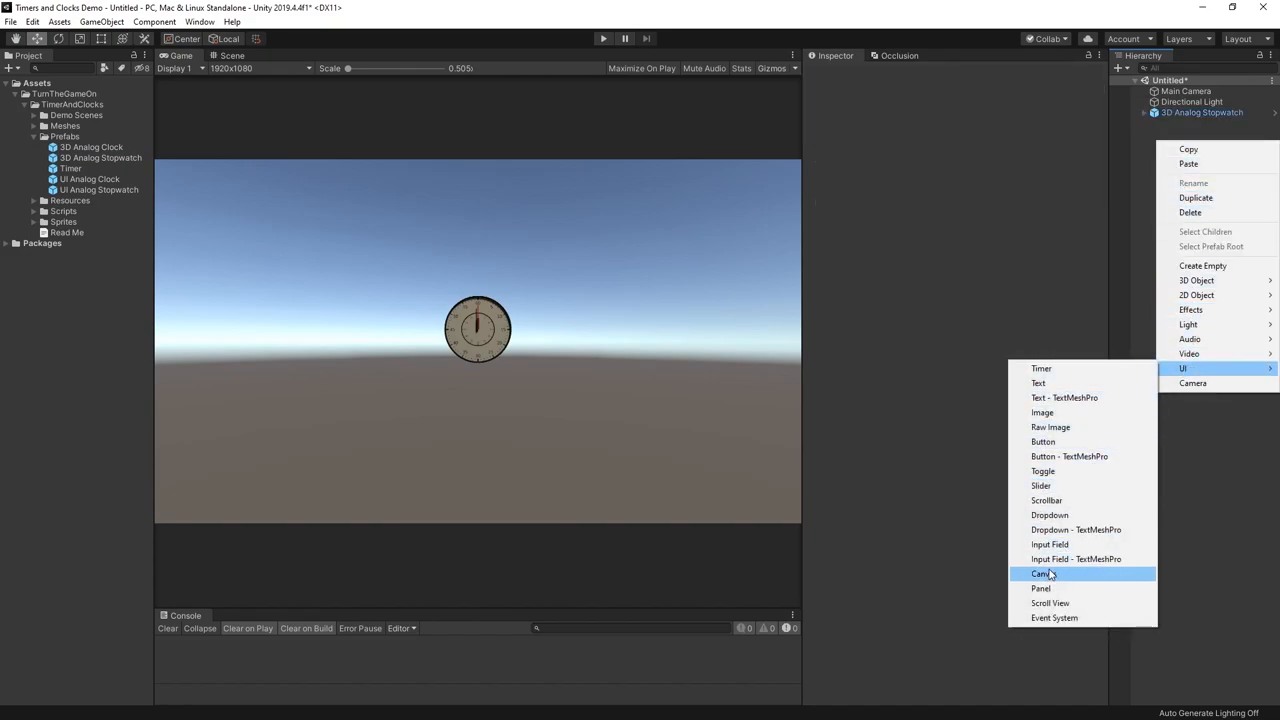
pyautogui.click(1044, 572)
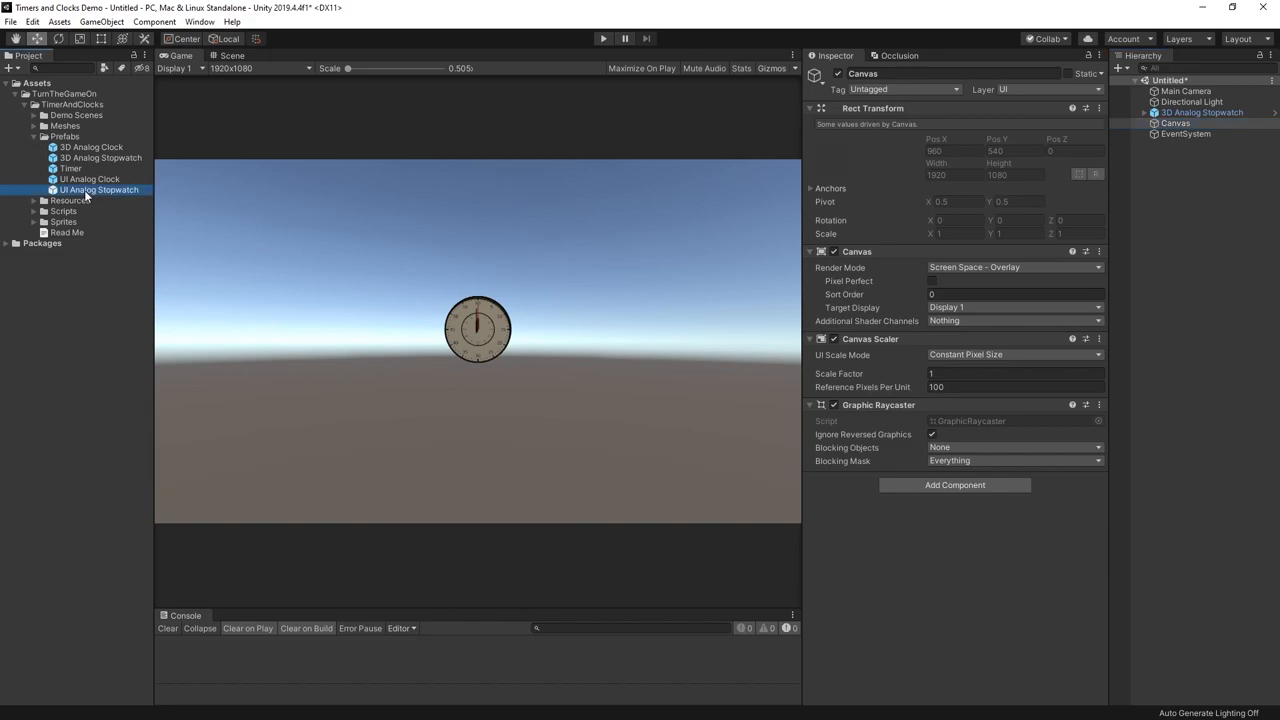
pyautogui.click(1176, 124)
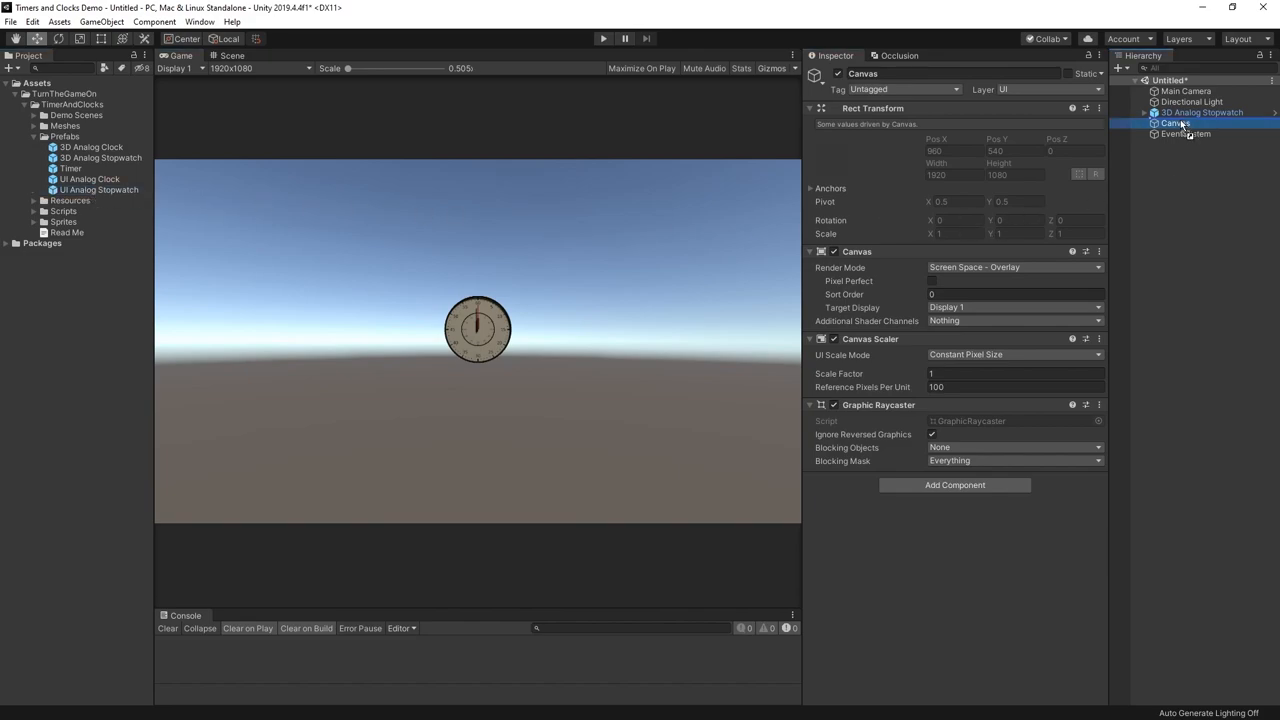
pyautogui.click(1210, 132)
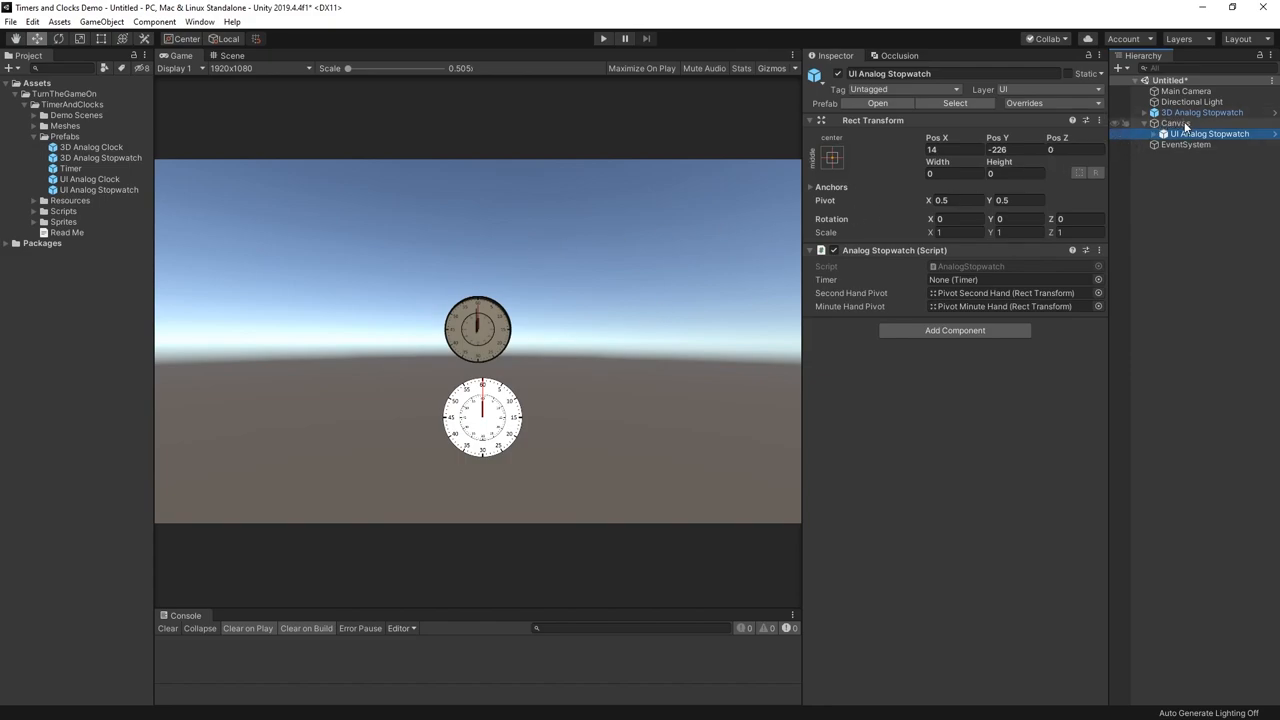
# - Scale the 3D Analog Stopwatch to 4 and rotate the Directional Light toward its face
pyautogui.click(1200, 112)
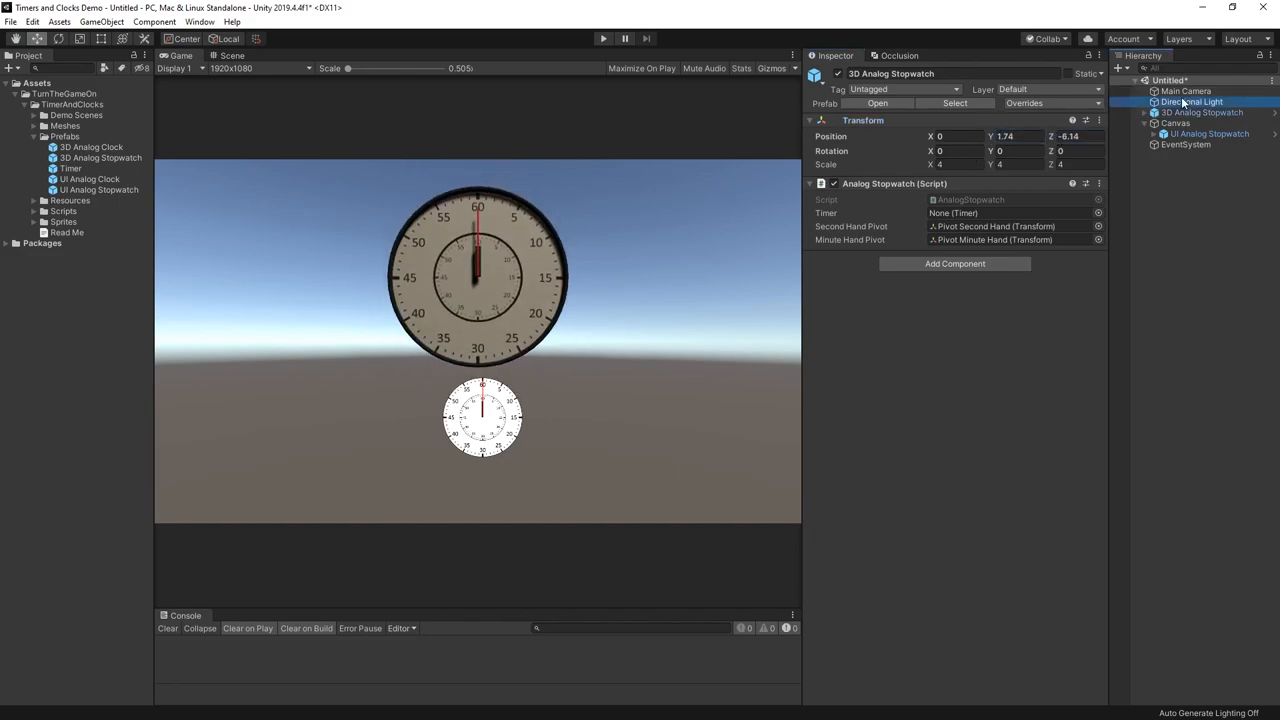
pyautogui.click(1192, 100)
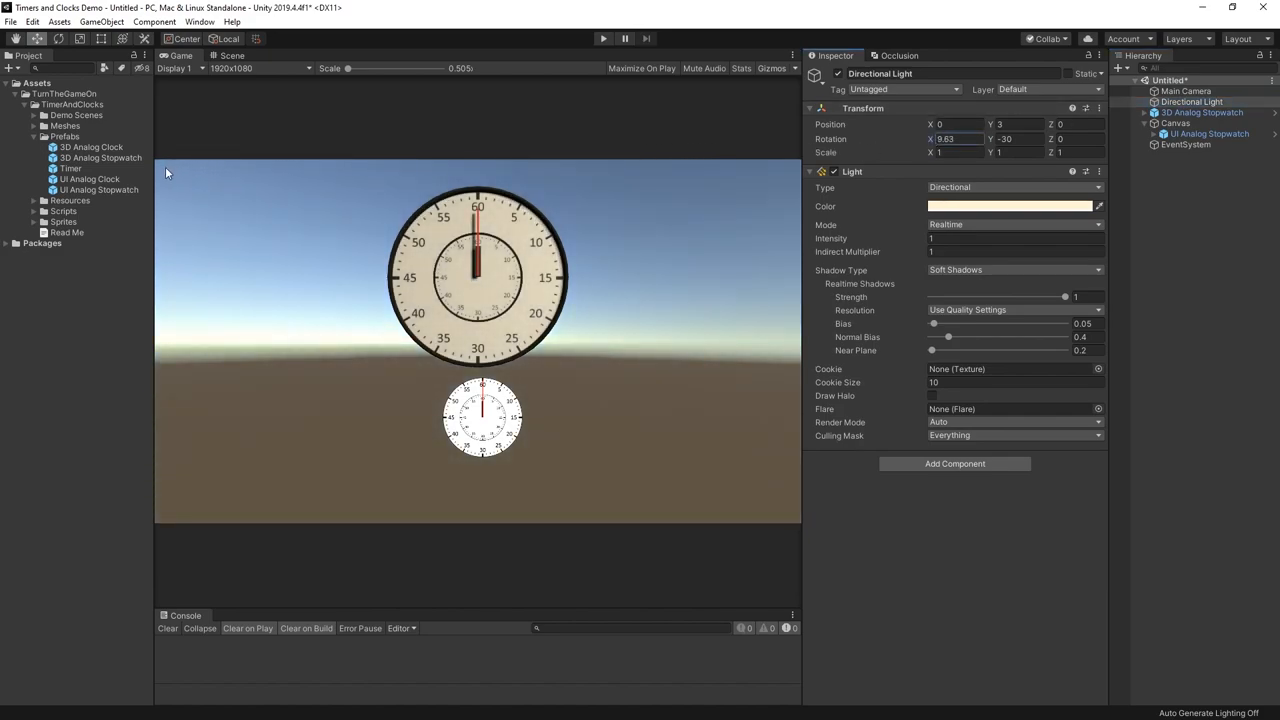
# - Adjust the UI Analog Stopwatch's Rect Transform Pos X and Scale to enlarge it at lower right
pyautogui.click(1210, 132)
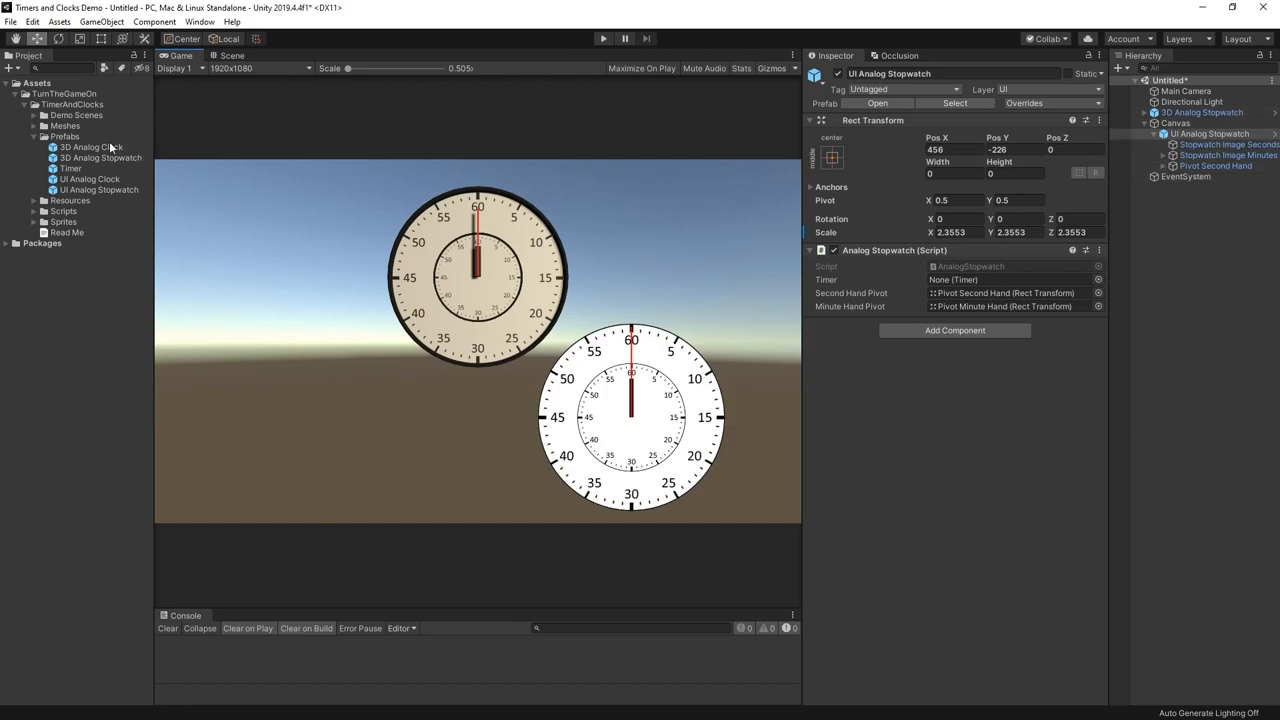
pyautogui.click(90, 178)
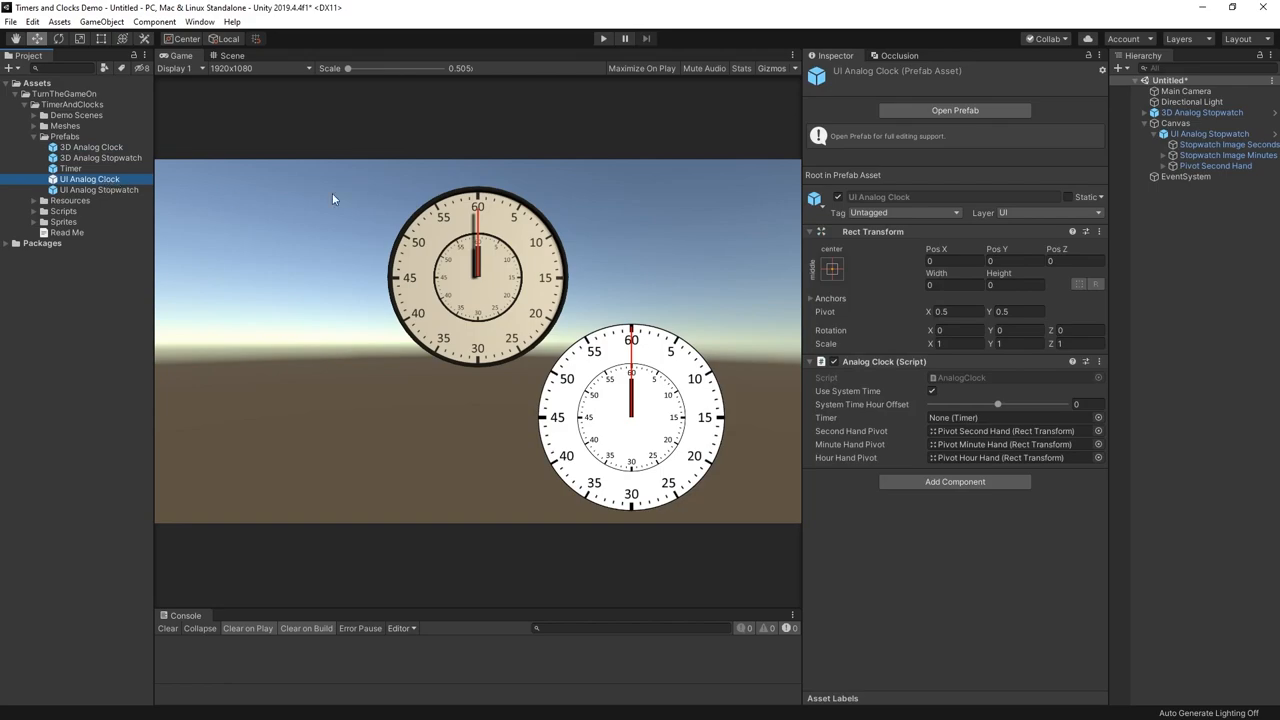
pyautogui.click(1204, 144)
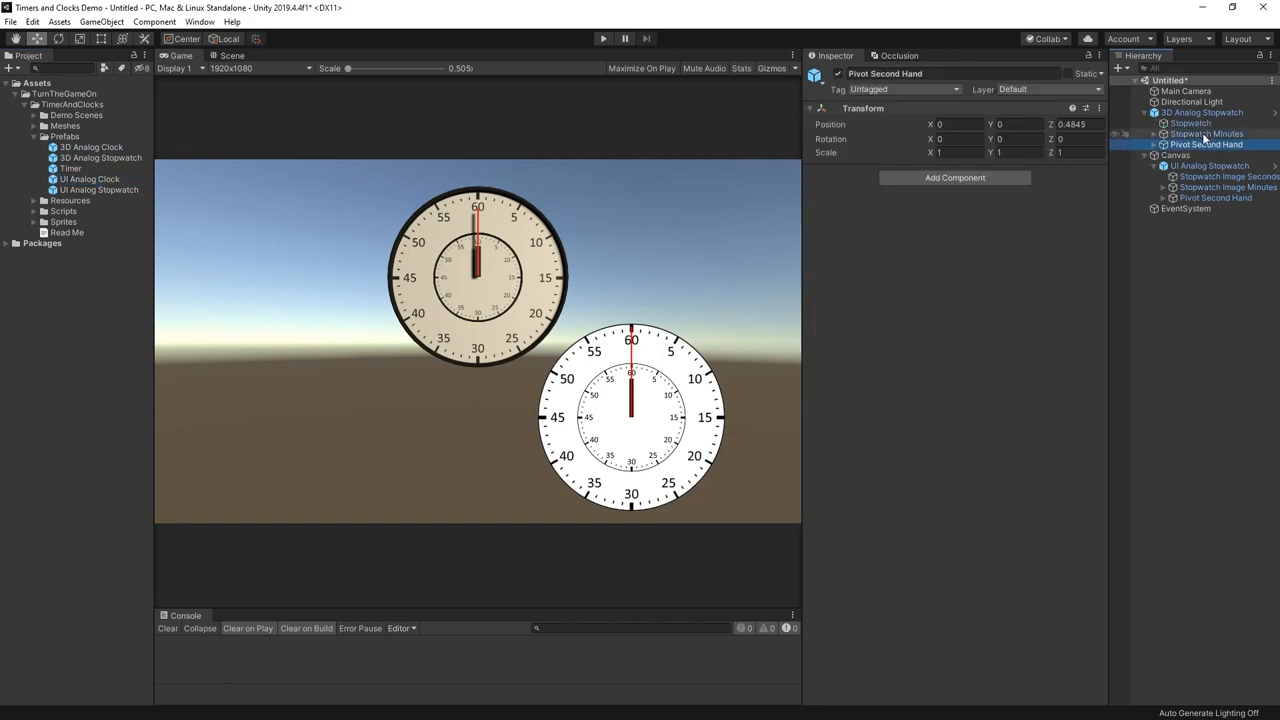
pyautogui.click(1152, 144)
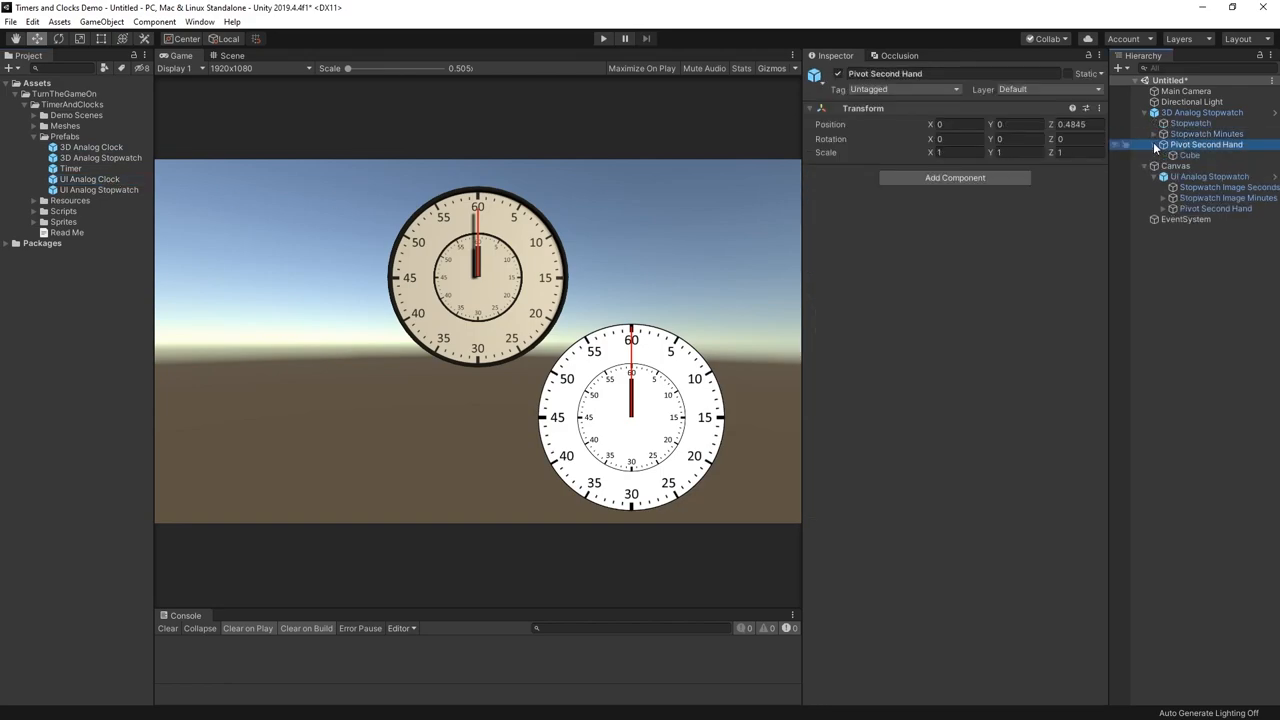
pyautogui.click(1188, 166)
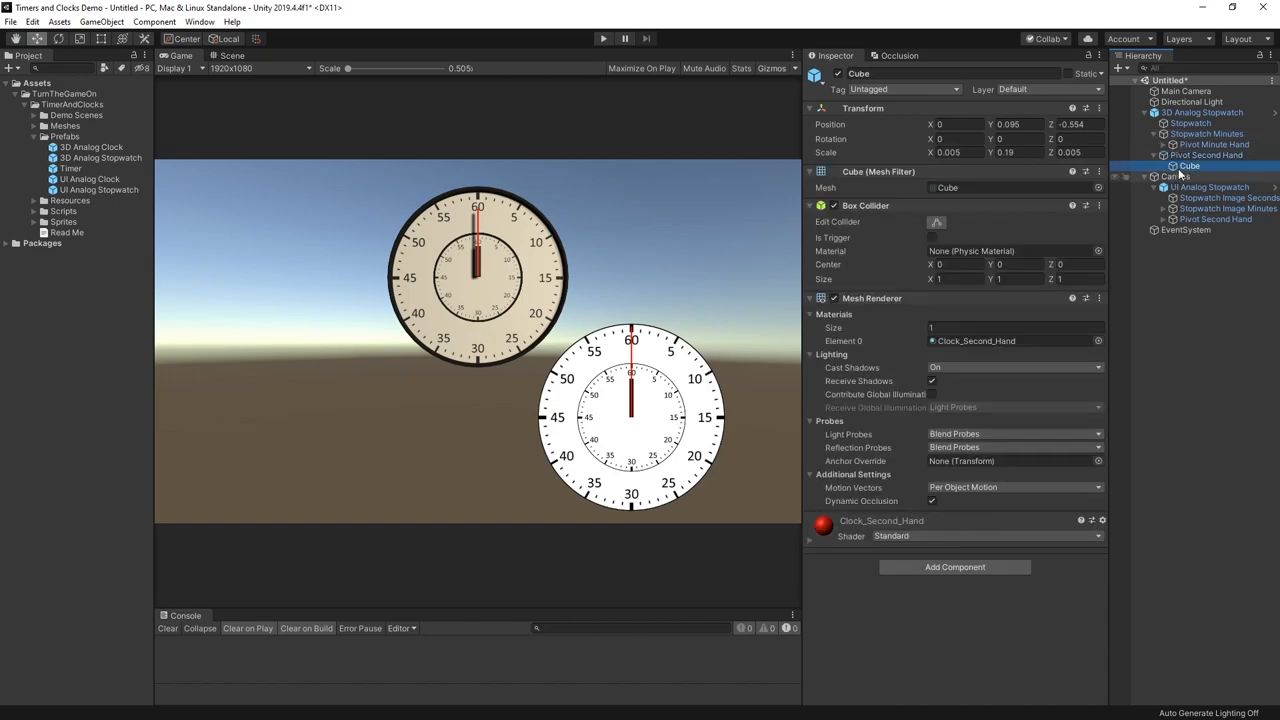
pyautogui.click(1196, 156)
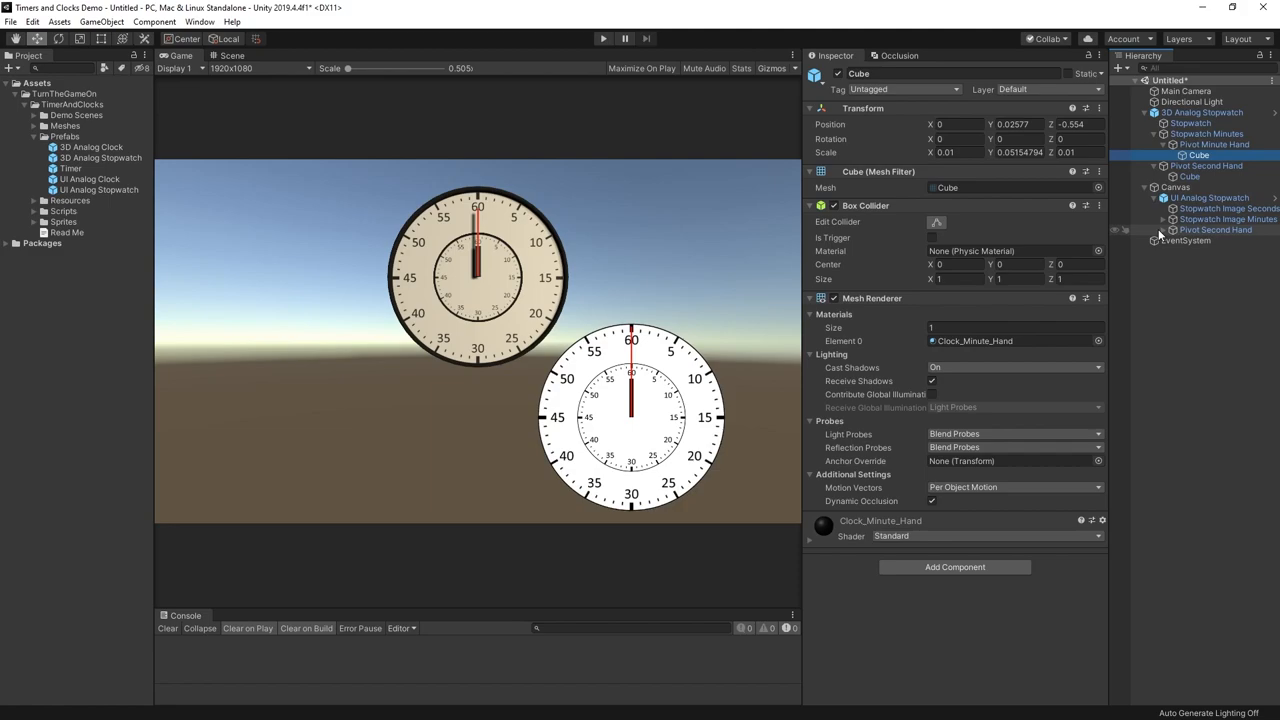
pyautogui.click(1228, 218)
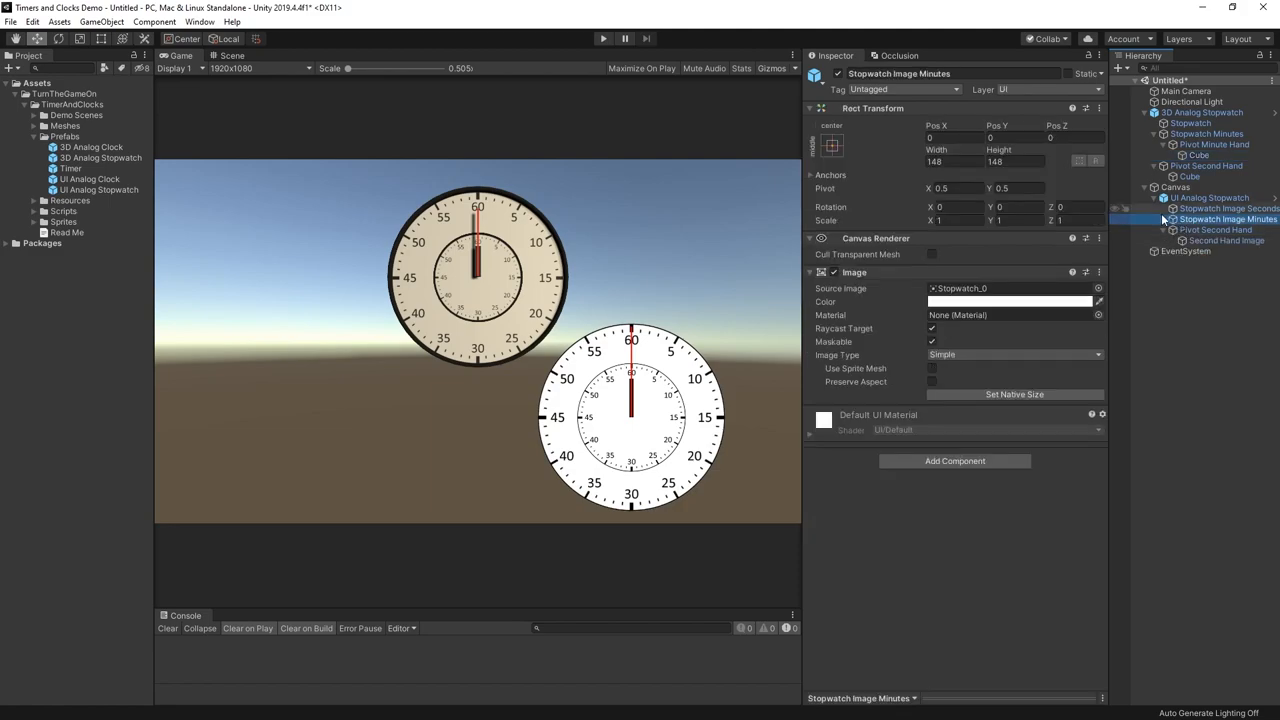
pyautogui.click(1172, 218)
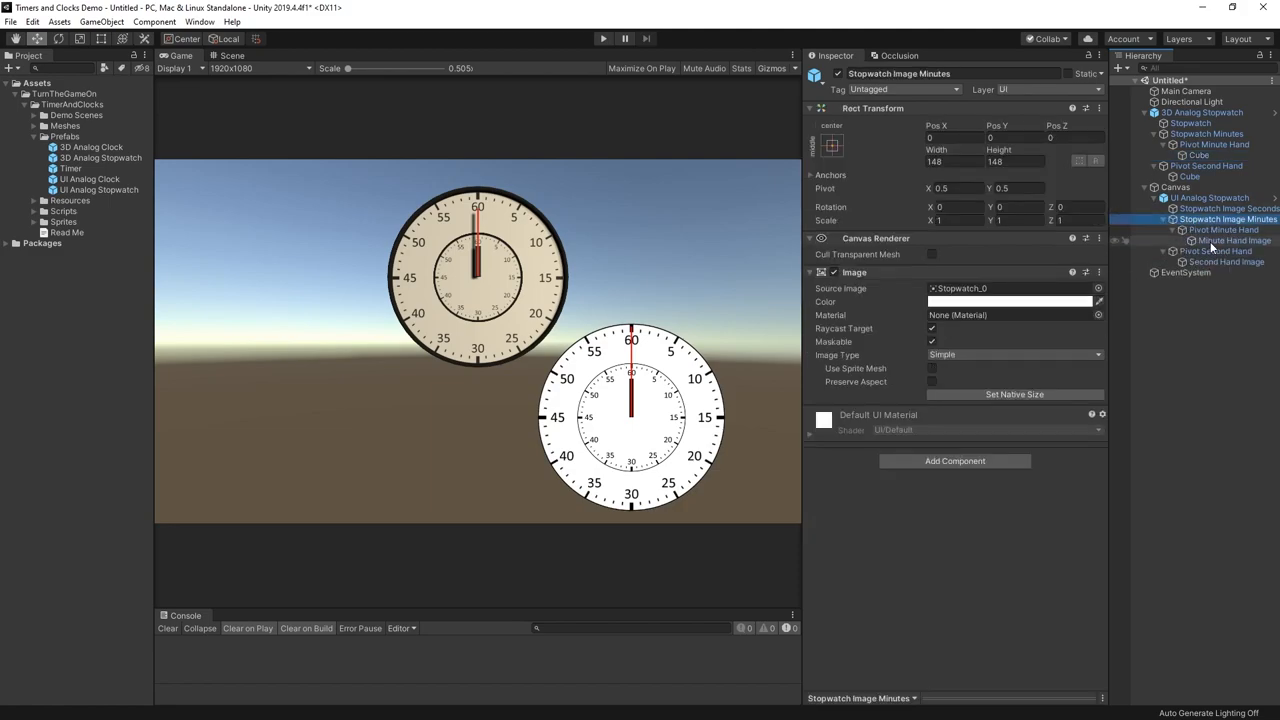
pyautogui.click(1228, 260)
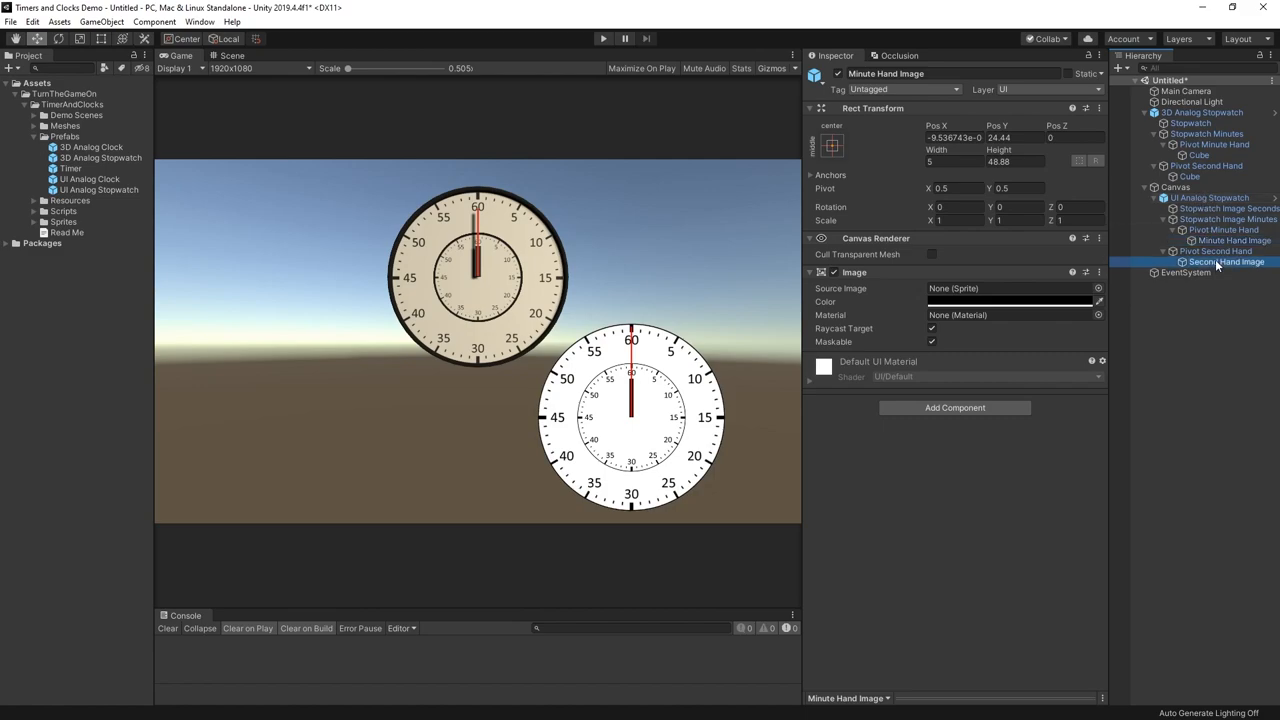
pyautogui.click(1228, 260)
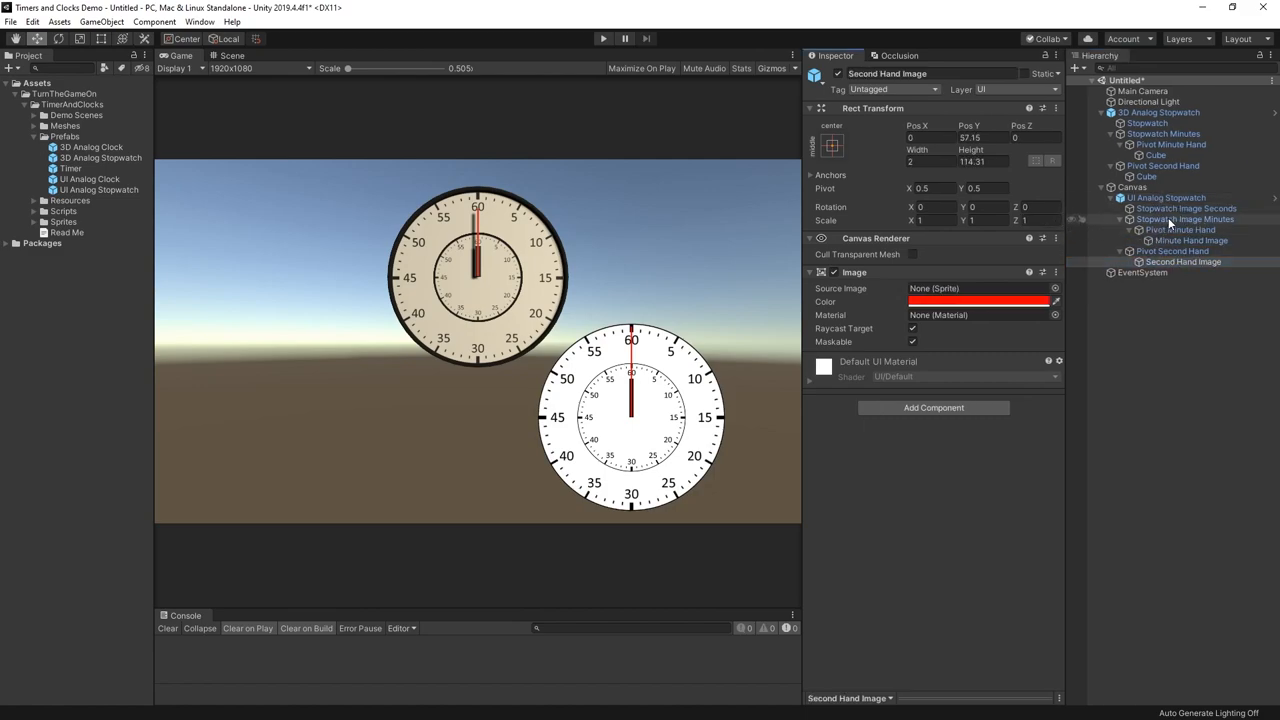
pyautogui.click(1184, 218)
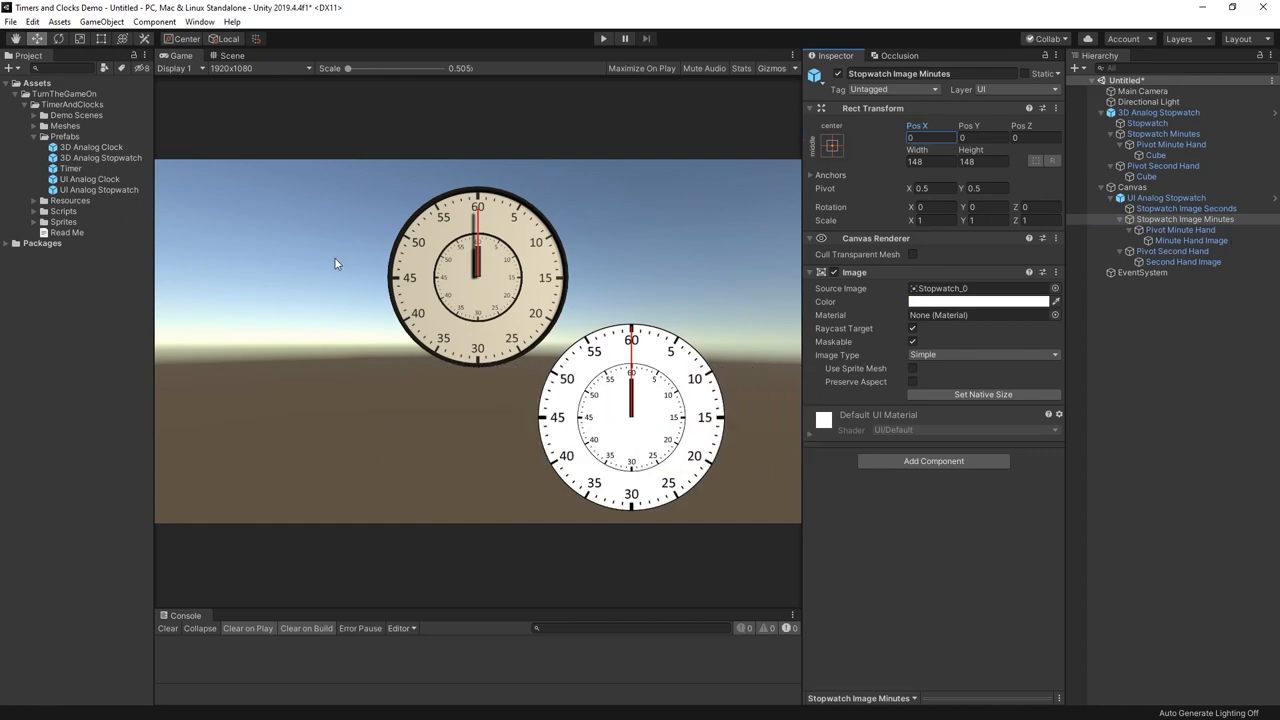
pyautogui.moveTo(296, 260)
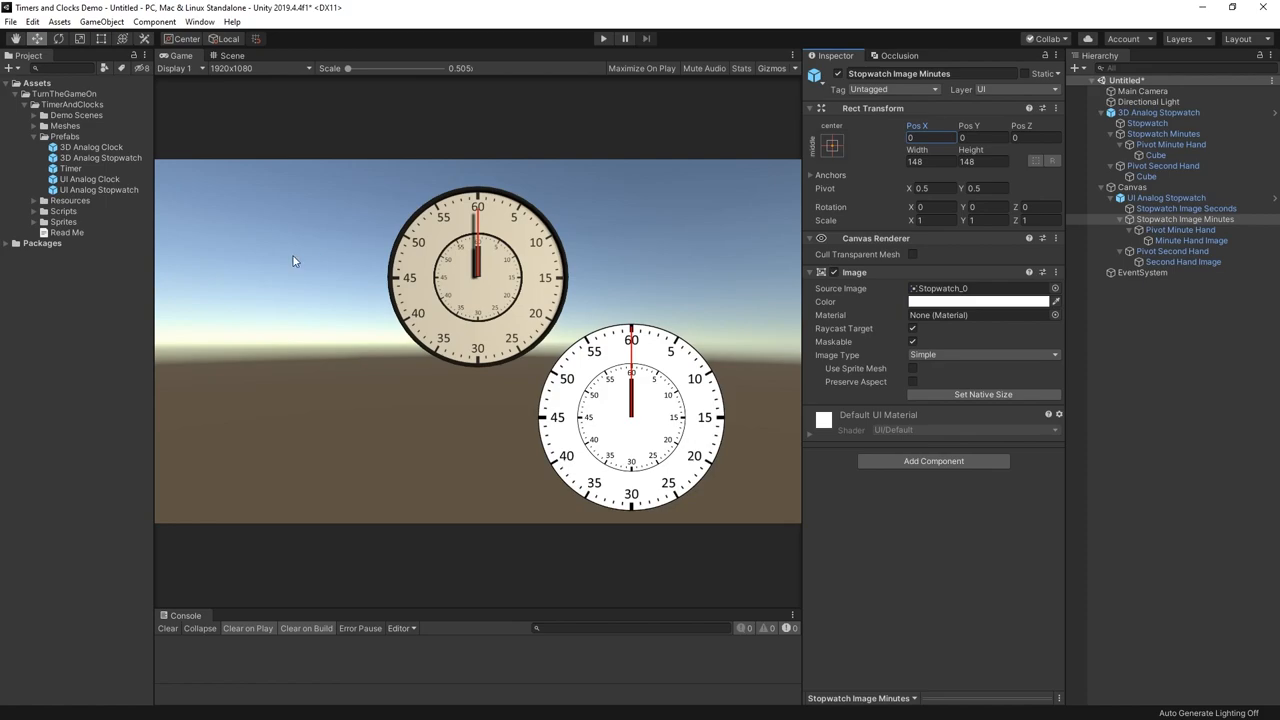
pyautogui.click(1158, 112)
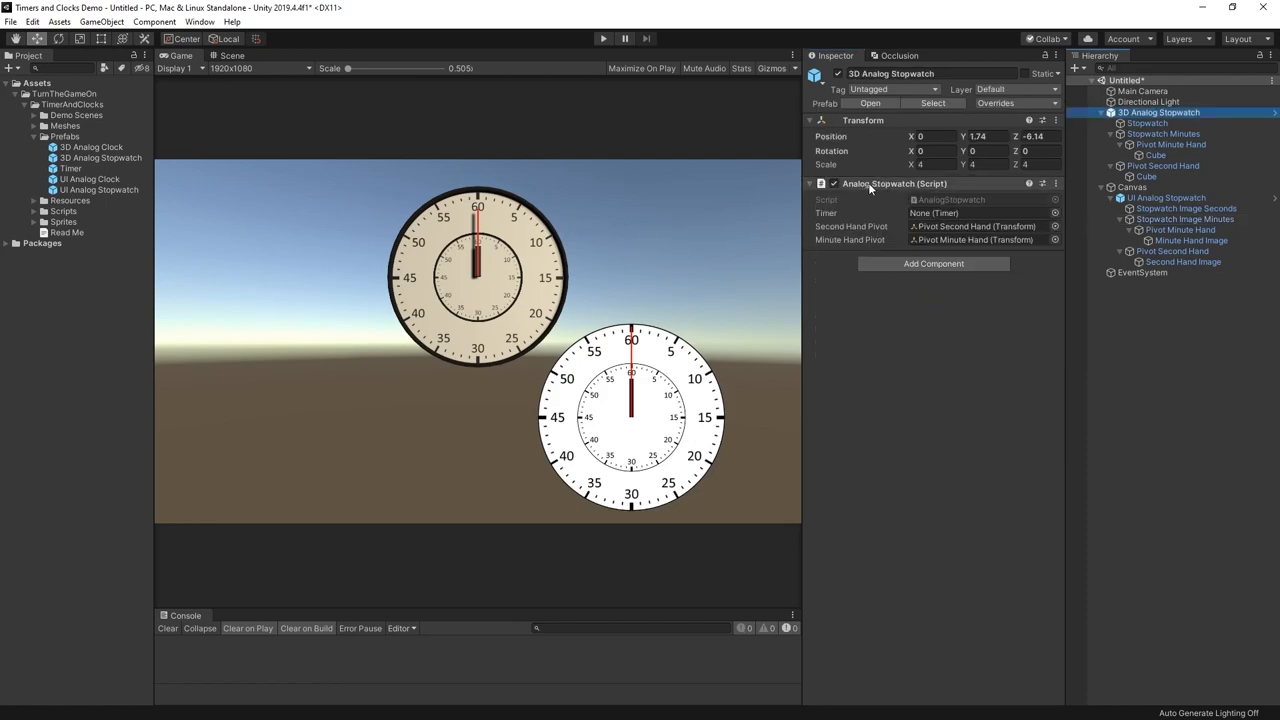
pyautogui.click(1166, 198)
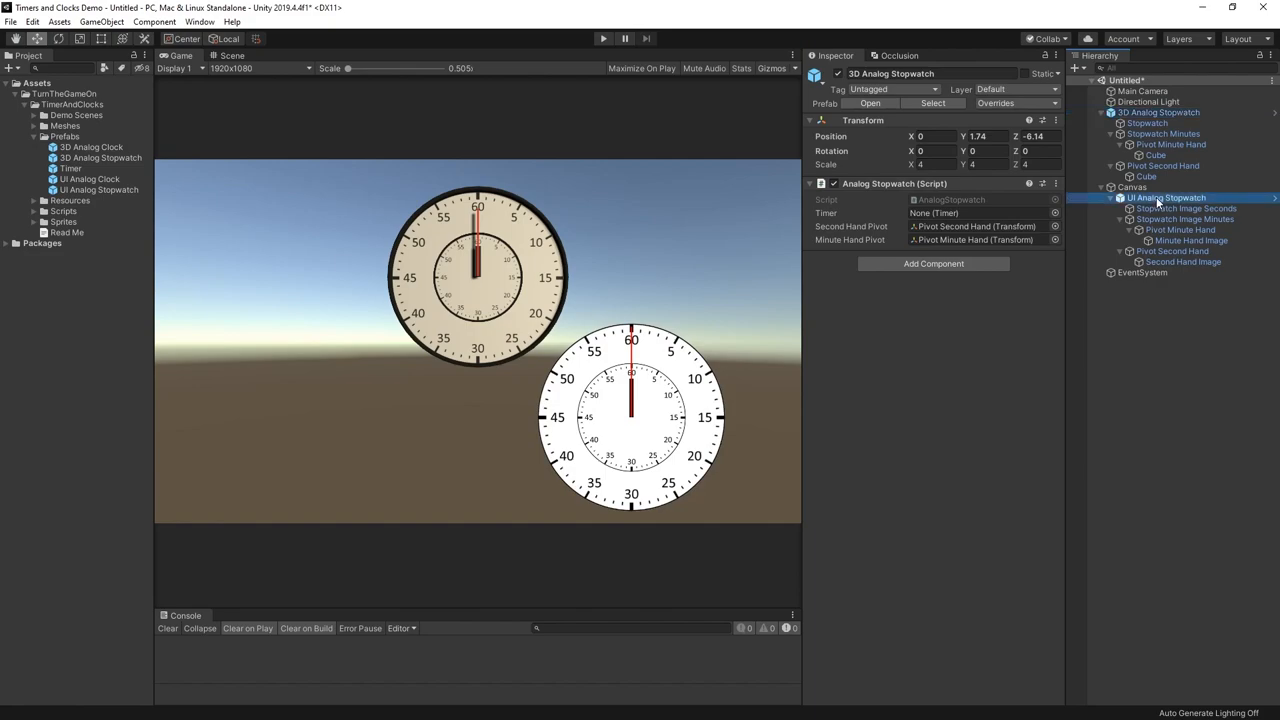
pyautogui.click(1166, 198)
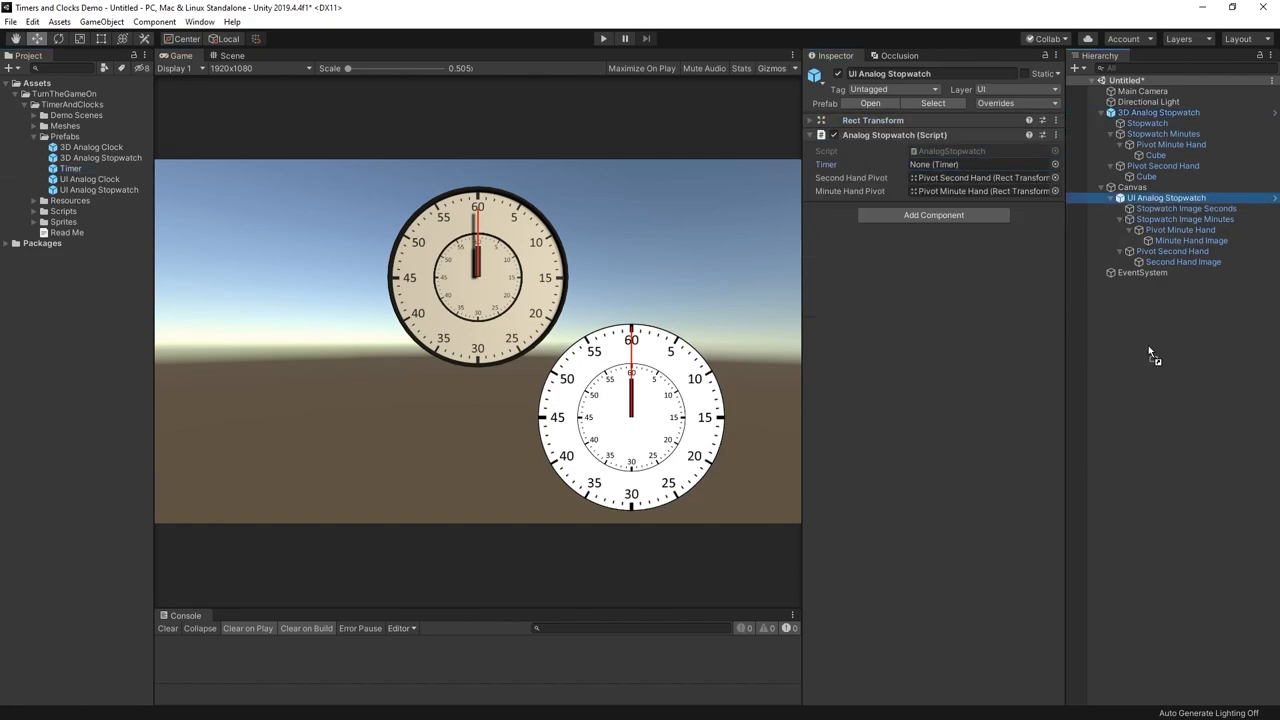
# - Add the Timer prefab to the scene and assign it to the 3D Analog Stopwatch's Timer field
pyautogui.click(1128, 284)
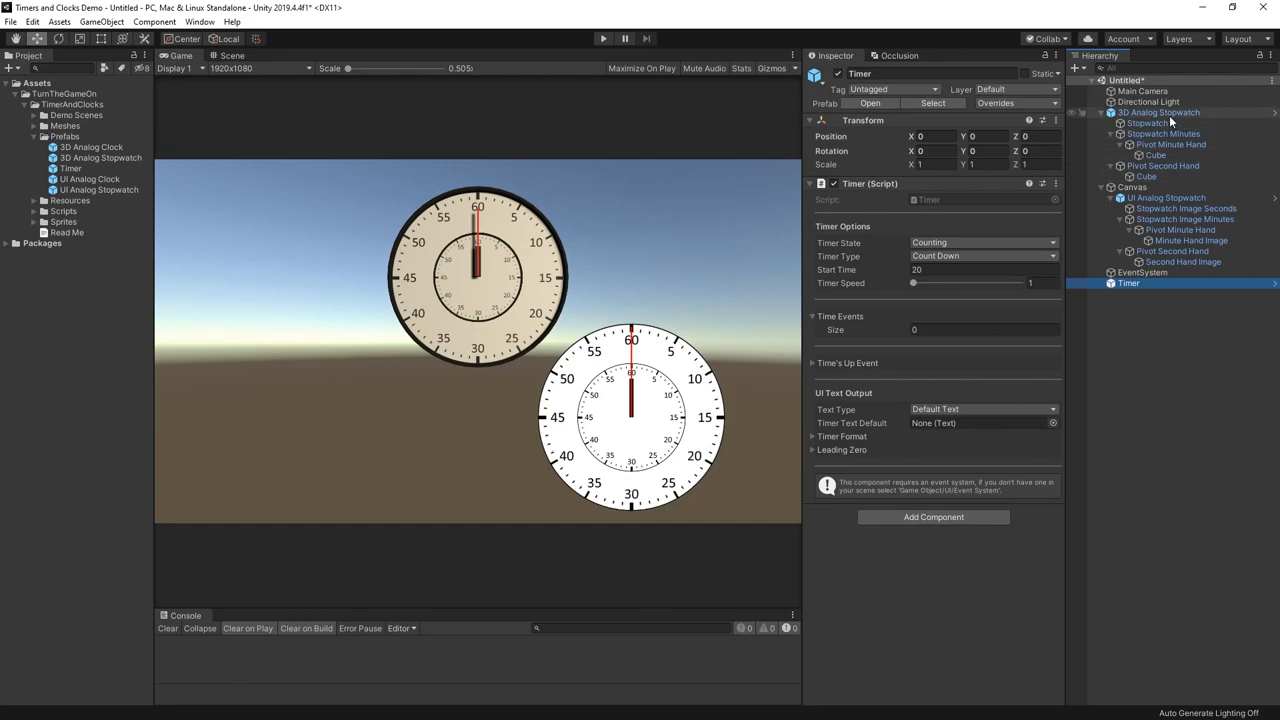
pyautogui.click(1158, 112)
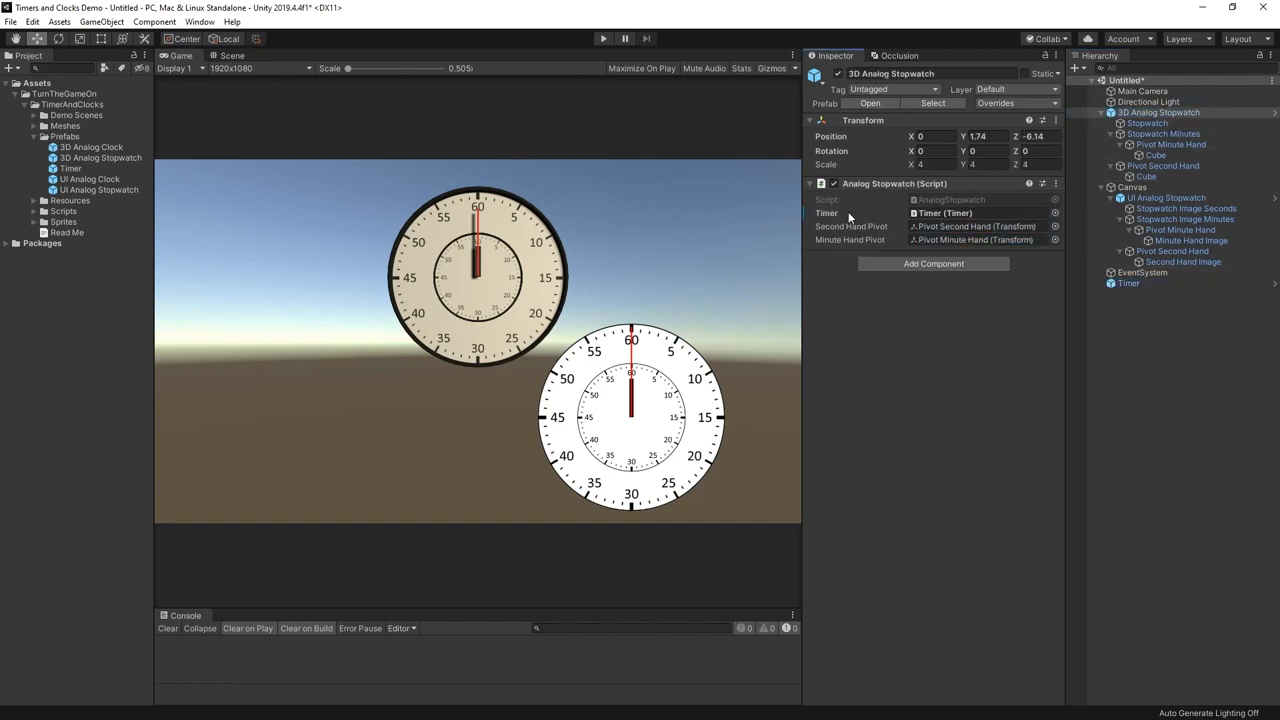
pyautogui.click(1128, 284)
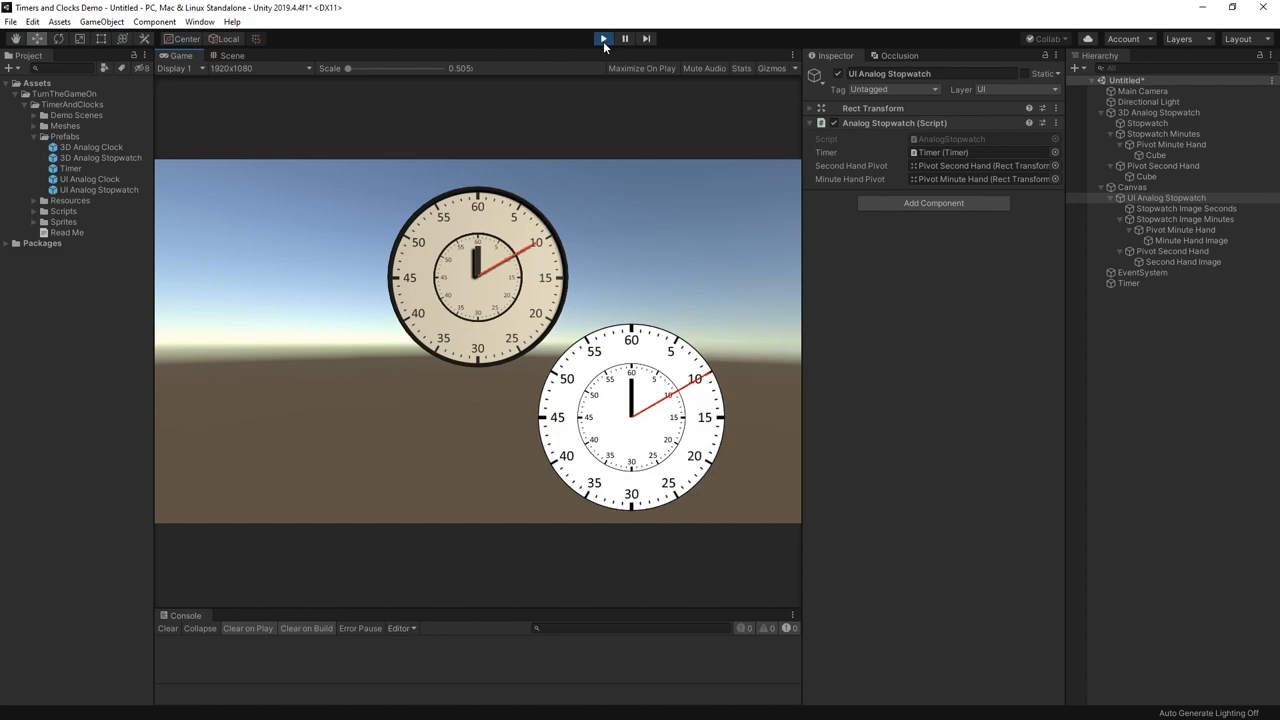
# - Stop Play mode after watching both hands move and select the Timer to review its settings
pyautogui.click(604, 38)
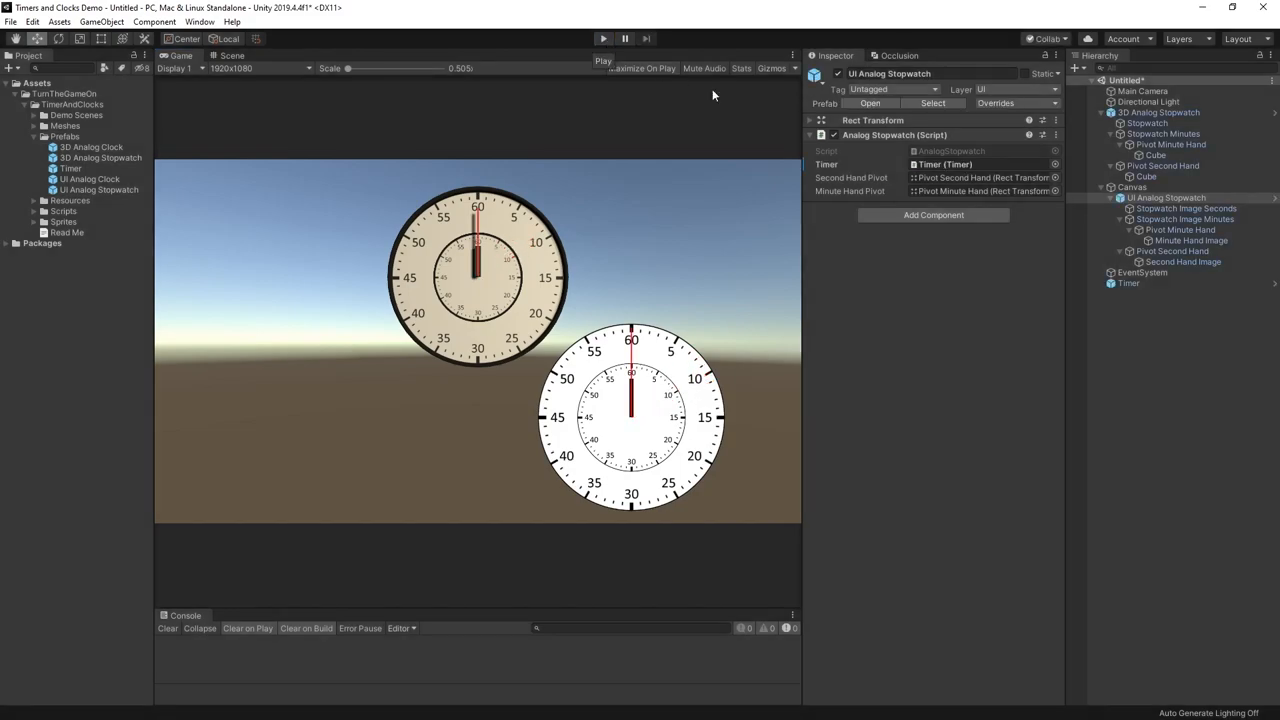
pyautogui.click(1128, 284)
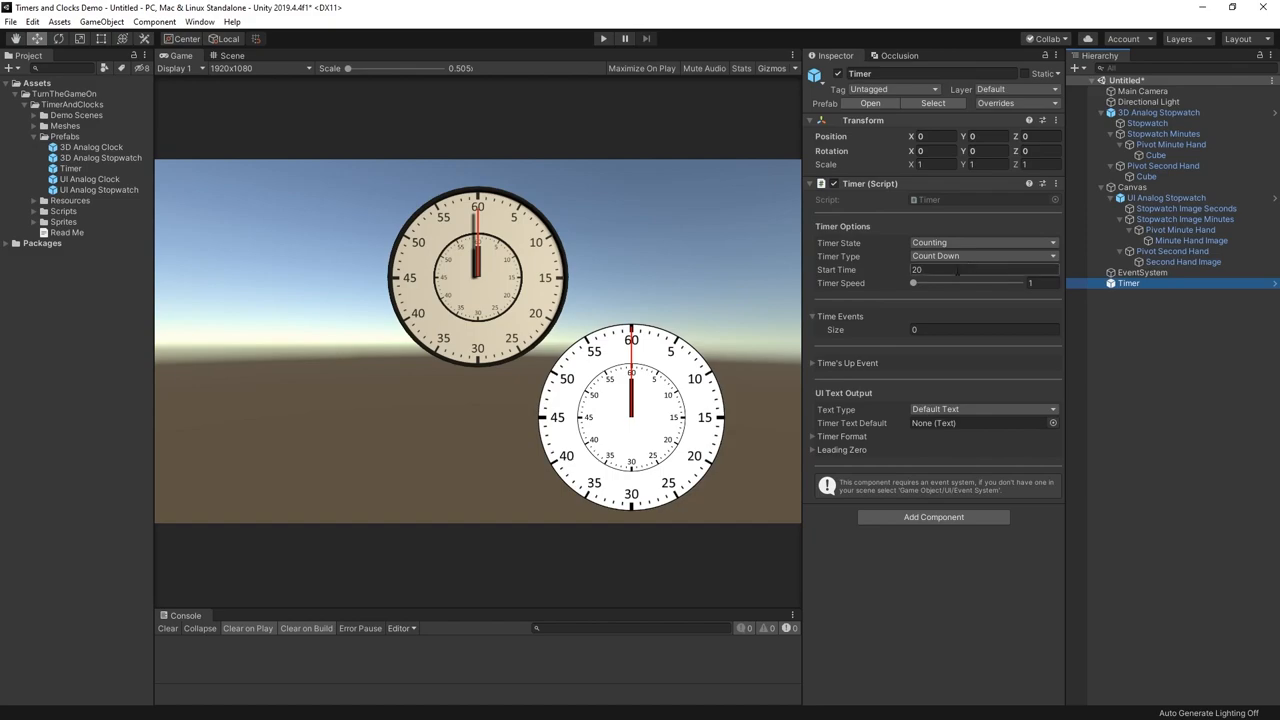